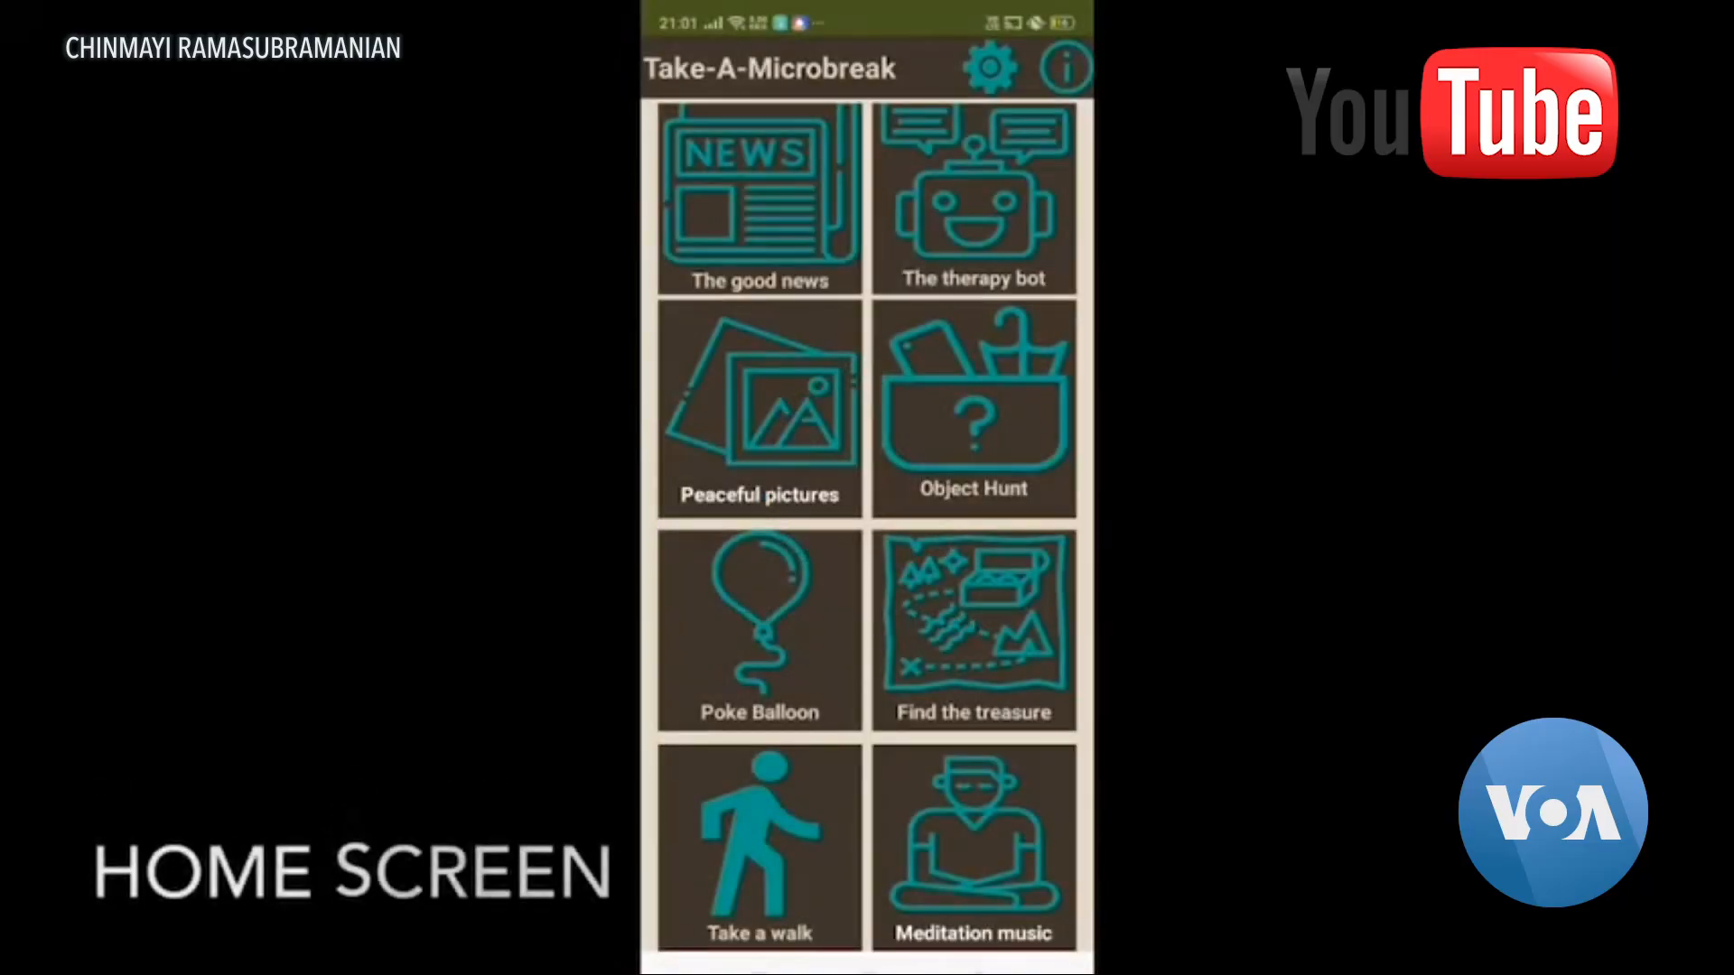
Step: Browse into the COVID19 App details page from the gallery listing
left_click(759, 198)
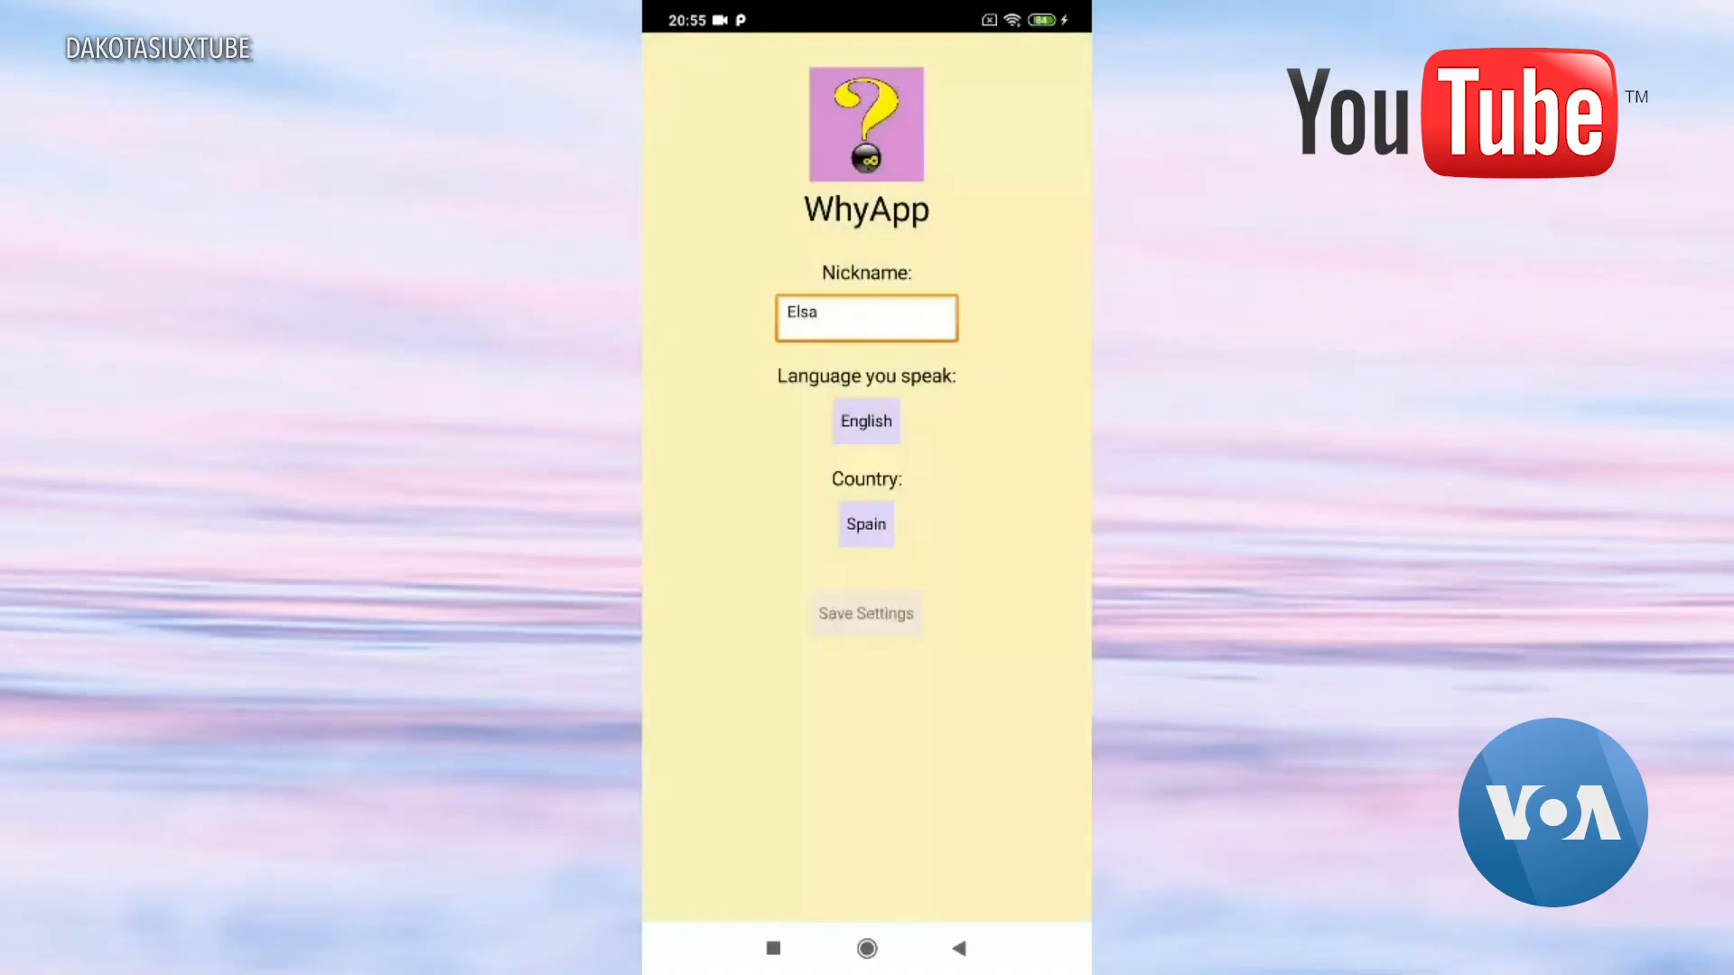
left_click(865, 614)
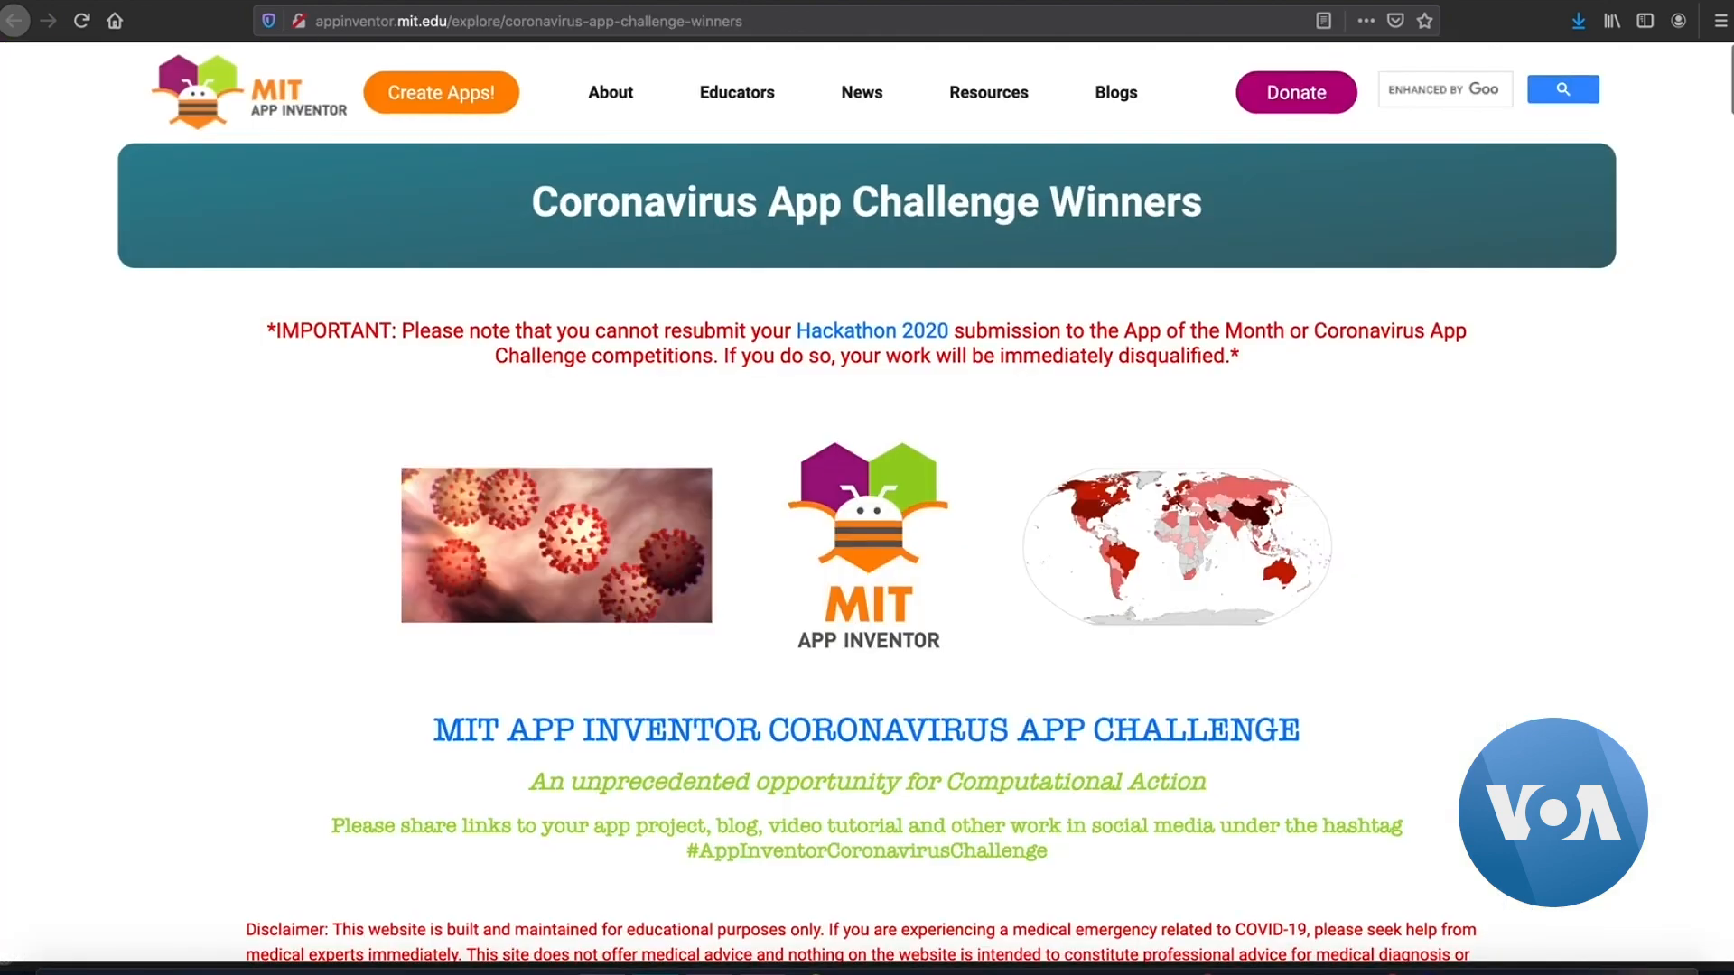
scroll("down", 3)
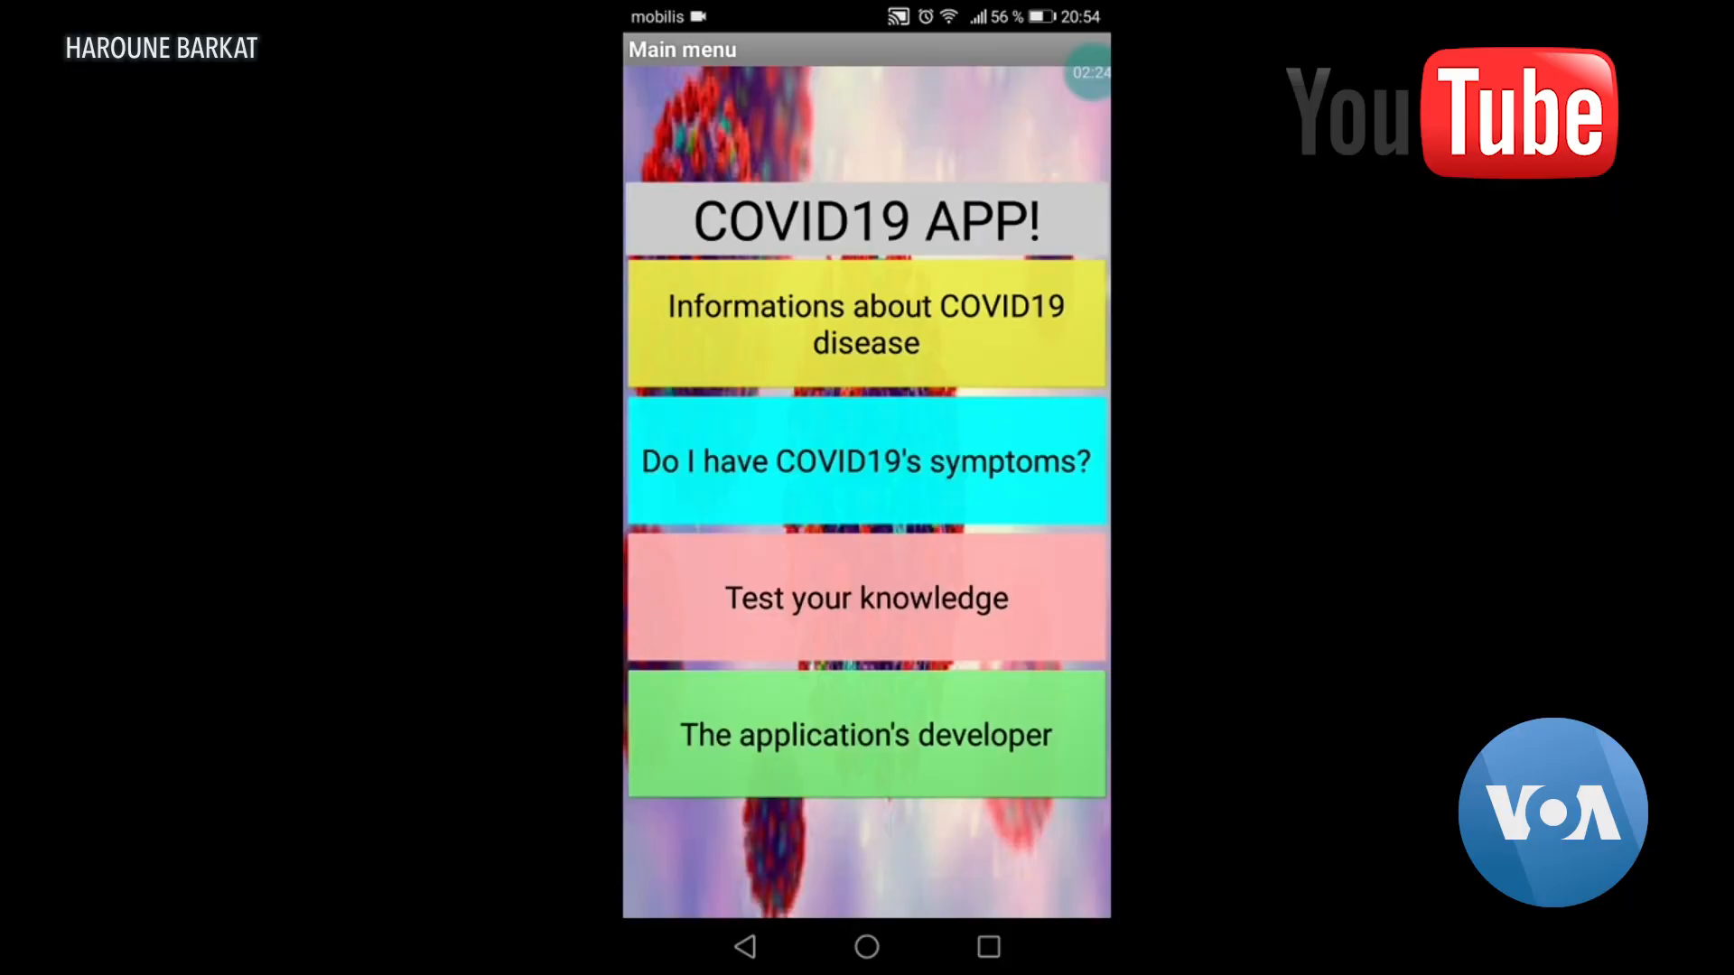
left_click(865, 460)
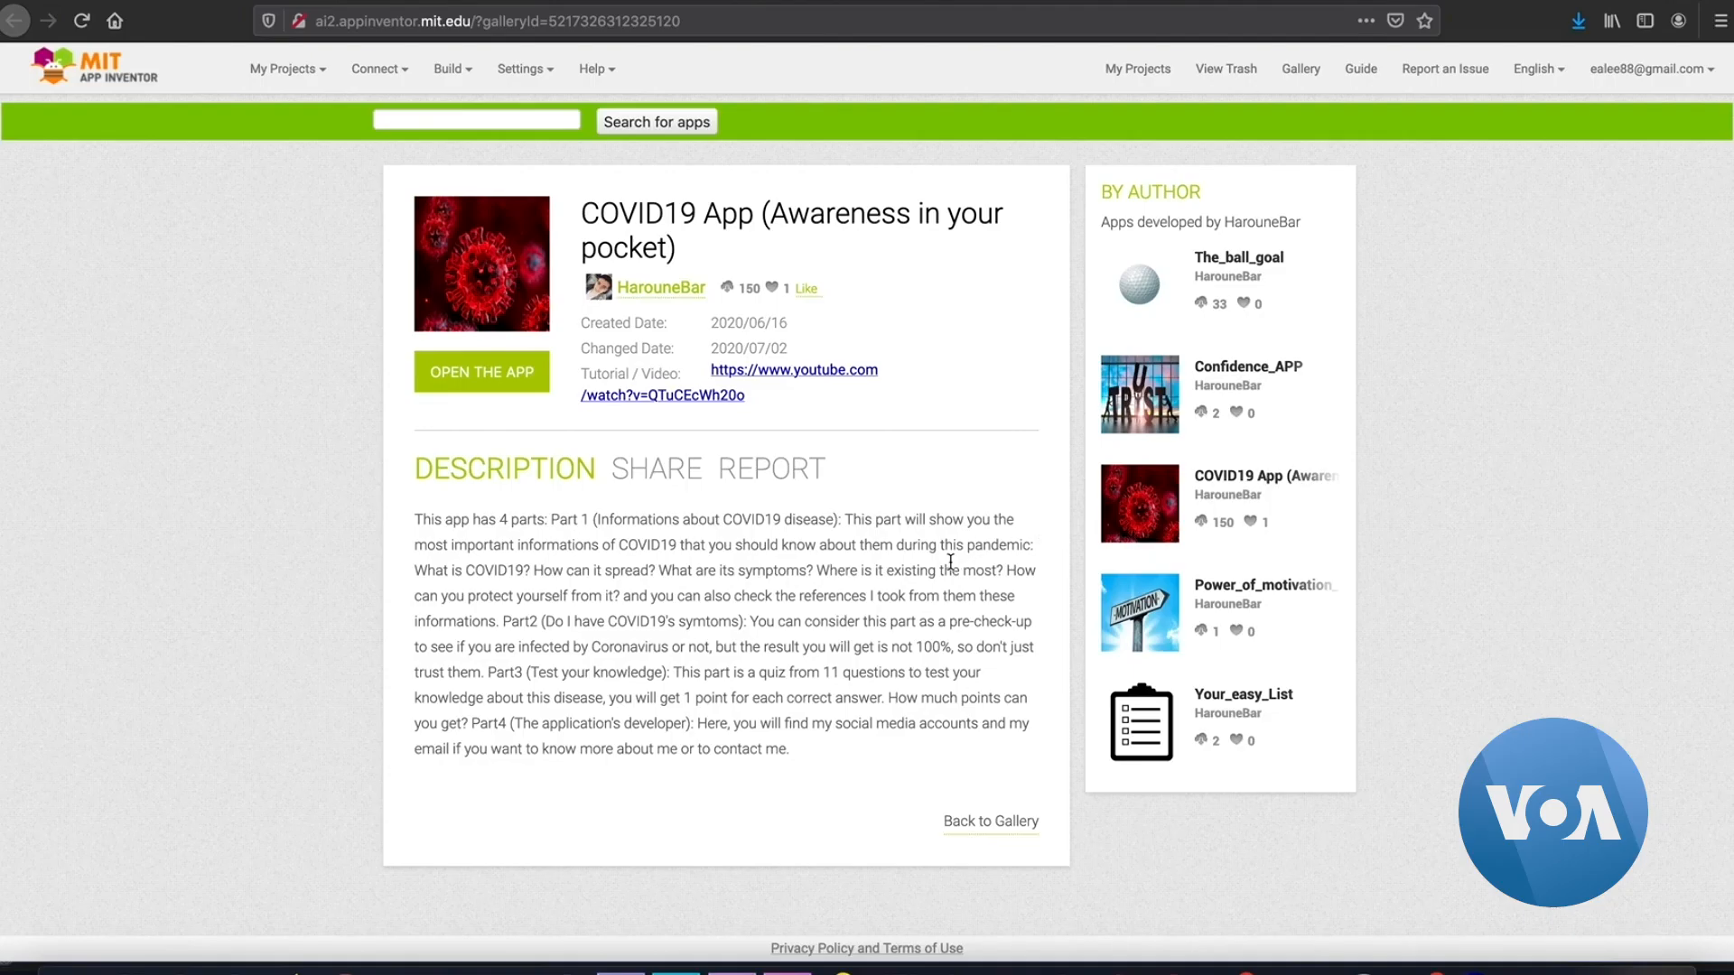
Step: Return to the gallery and scroll the RECENT apps grid toward the more-apps link
left_click(990, 822)
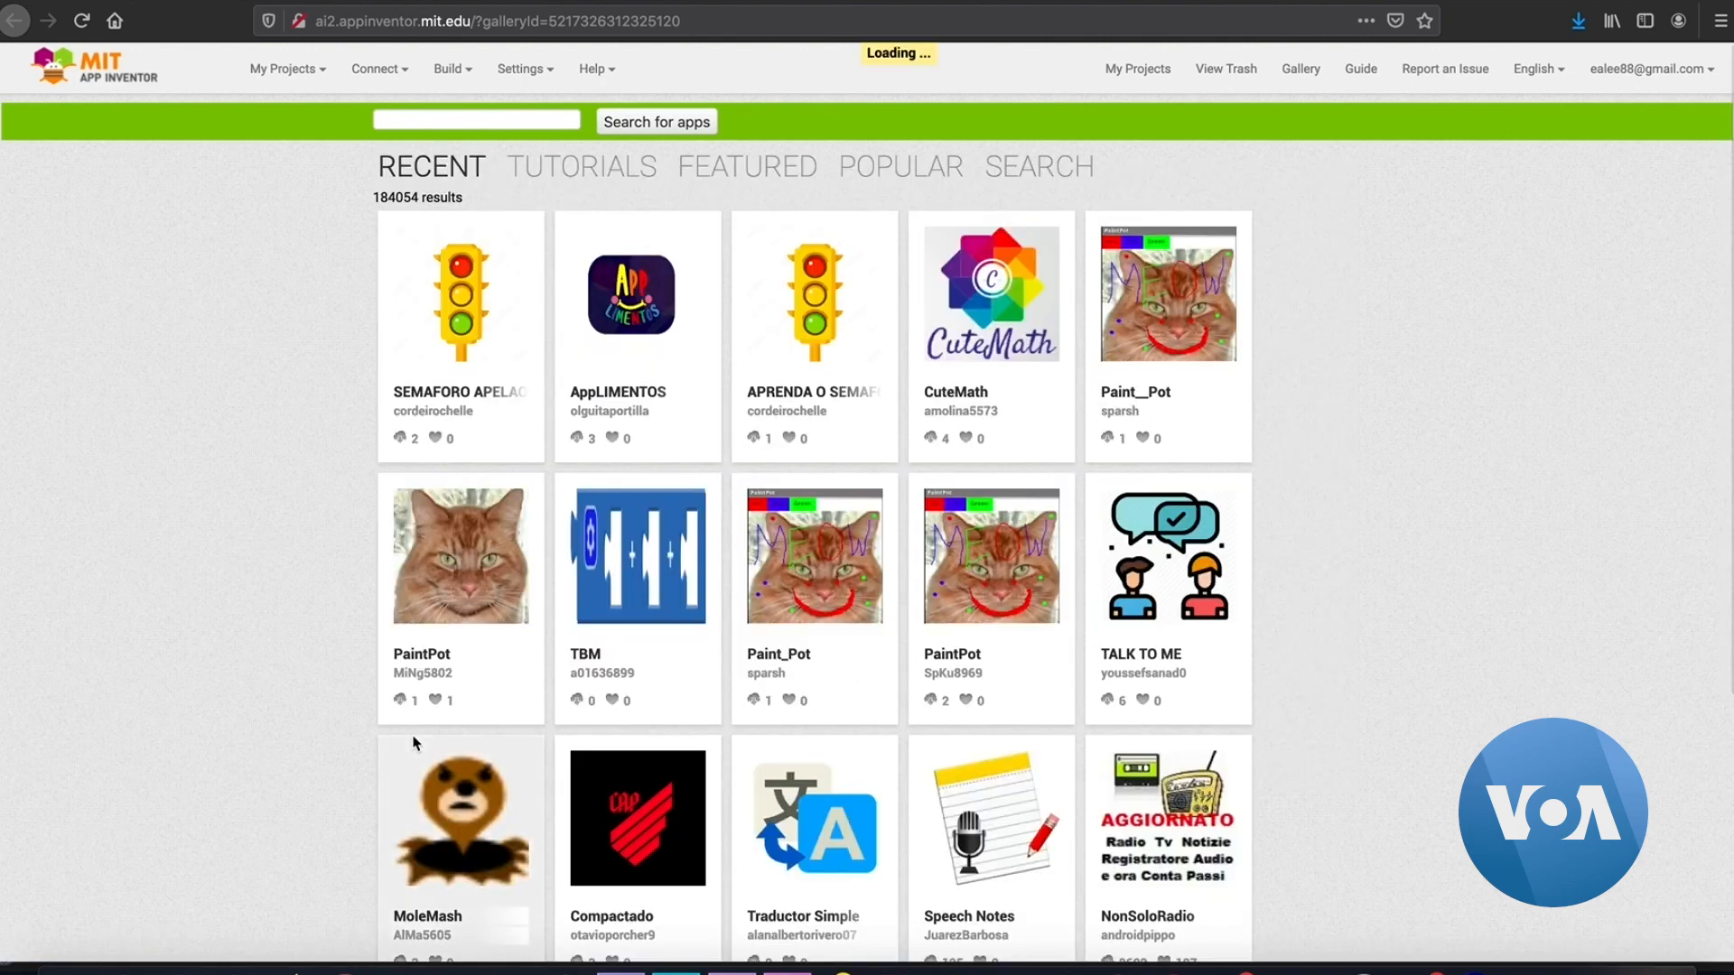
scroll("down", 3)
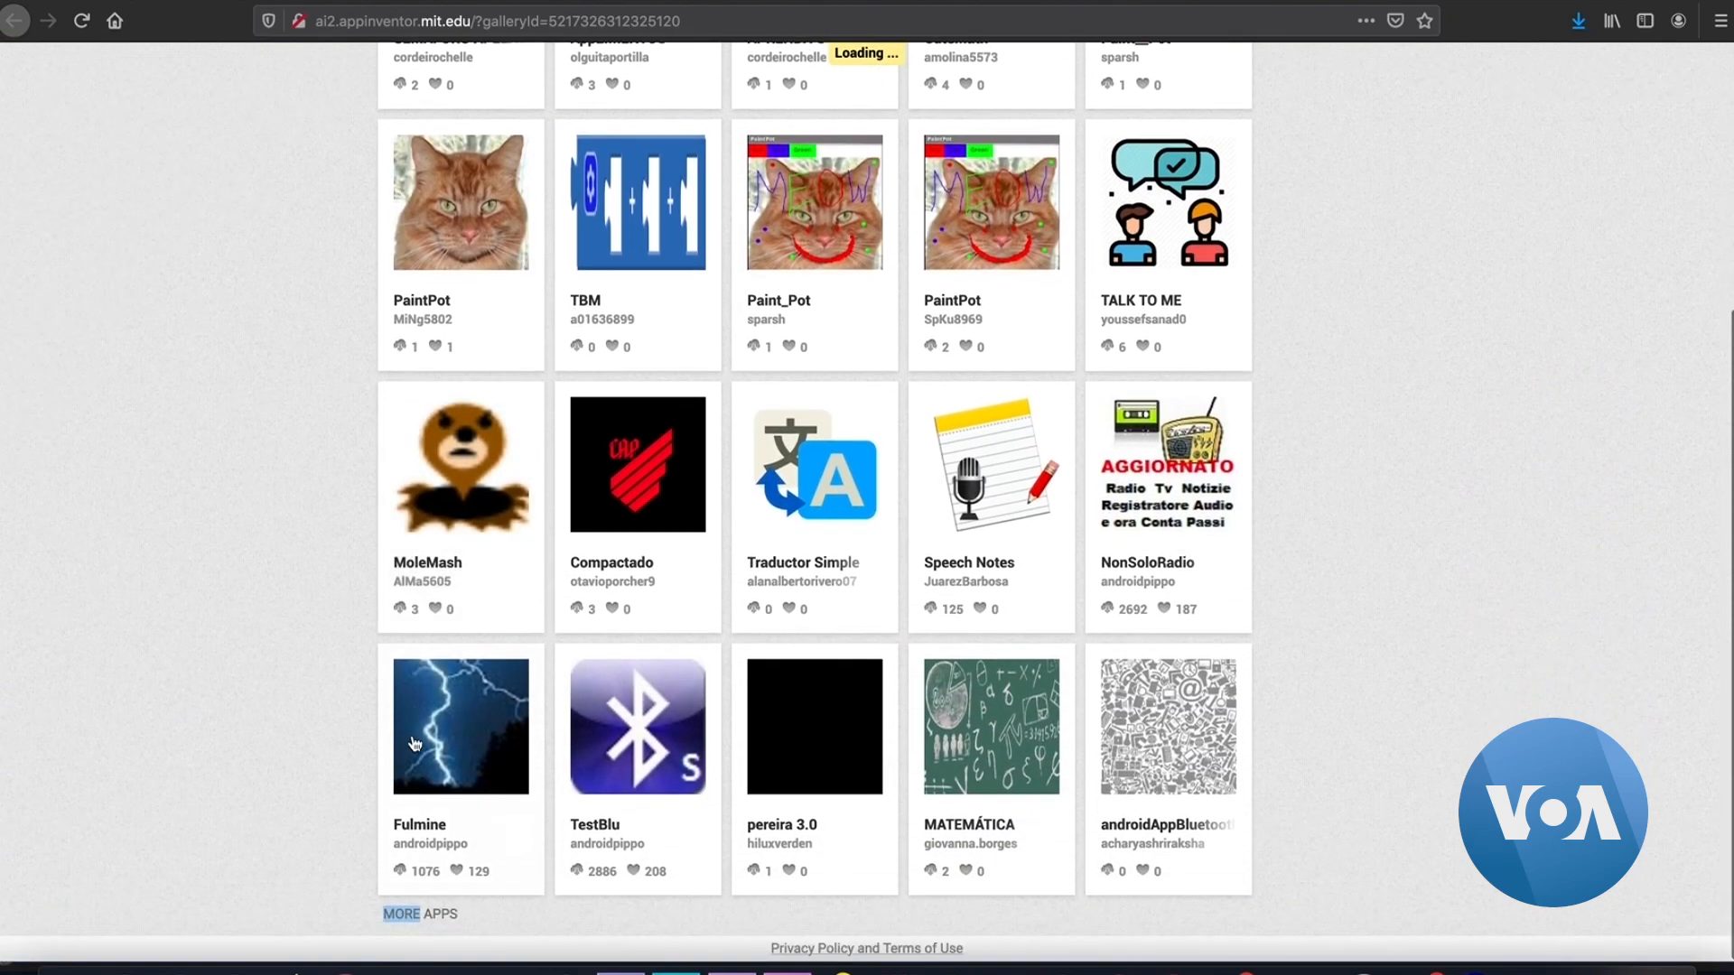